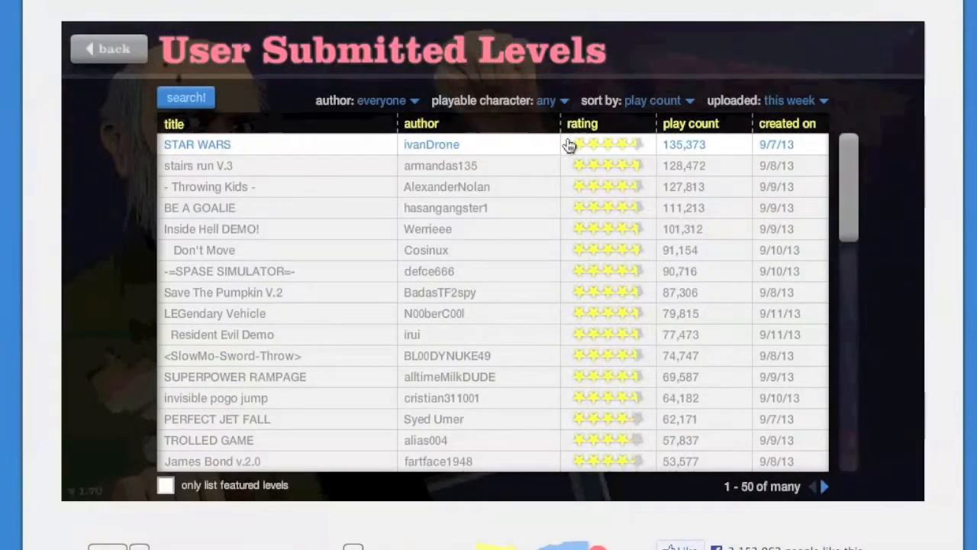
# Expand the STAR WARS level details and start playing it.
pyautogui.click(196, 144)
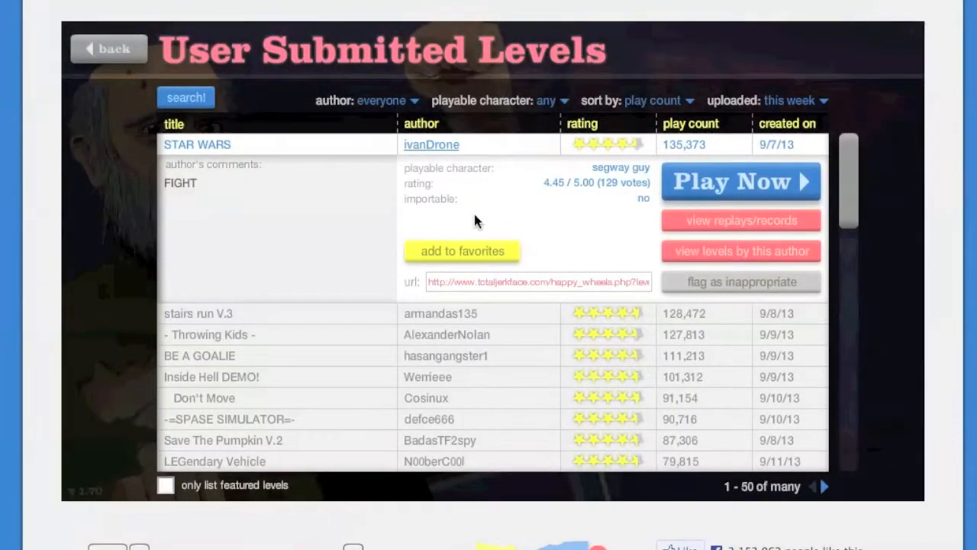
pyautogui.moveTo(809, 195)
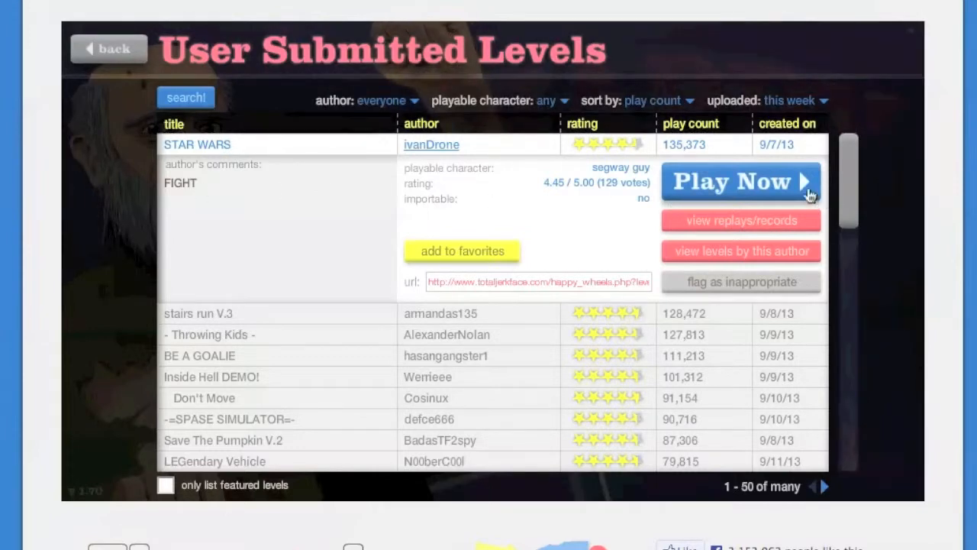
pyautogui.click(729, 181)
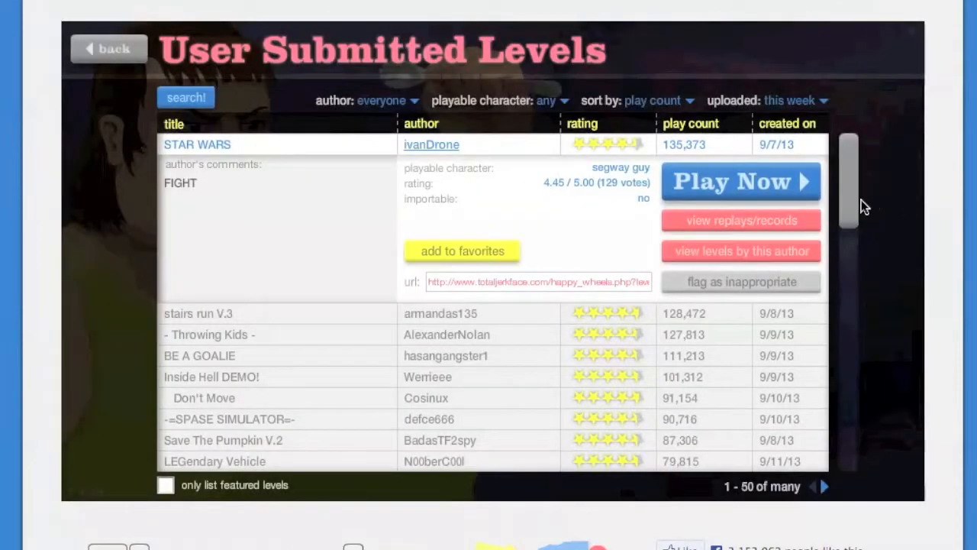
# Expand the stairs run V.3 level details and start playing it.
pyautogui.click(198, 313)
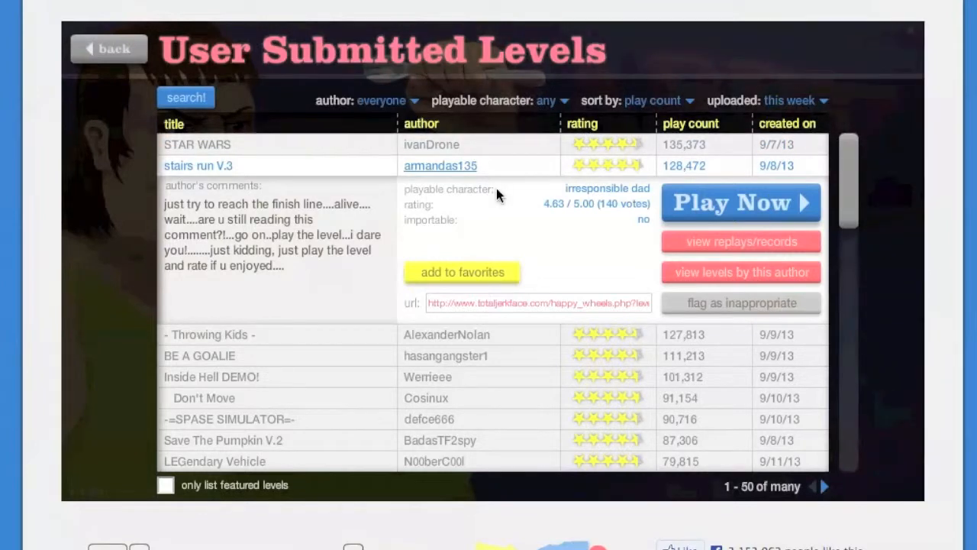
pyautogui.moveTo(376, 271)
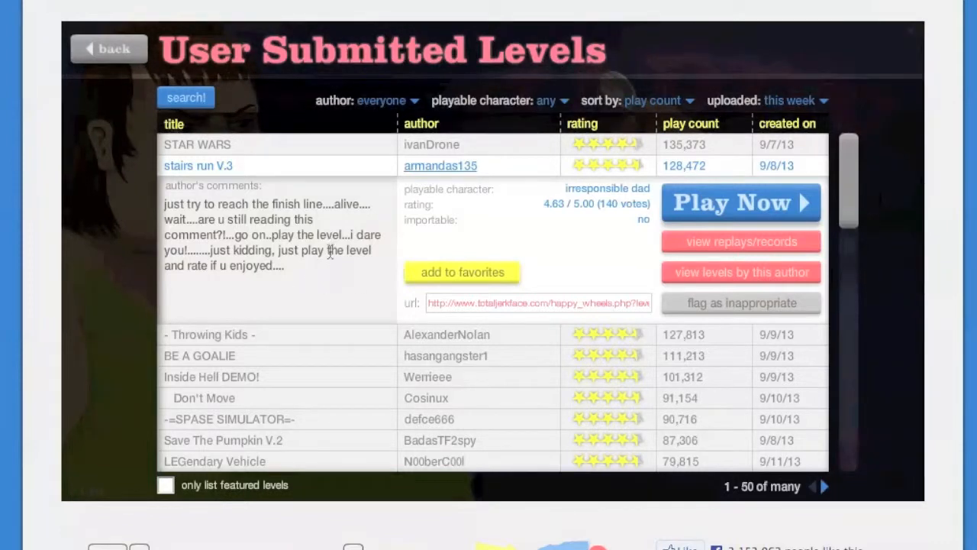
pyautogui.moveTo(550, 220)
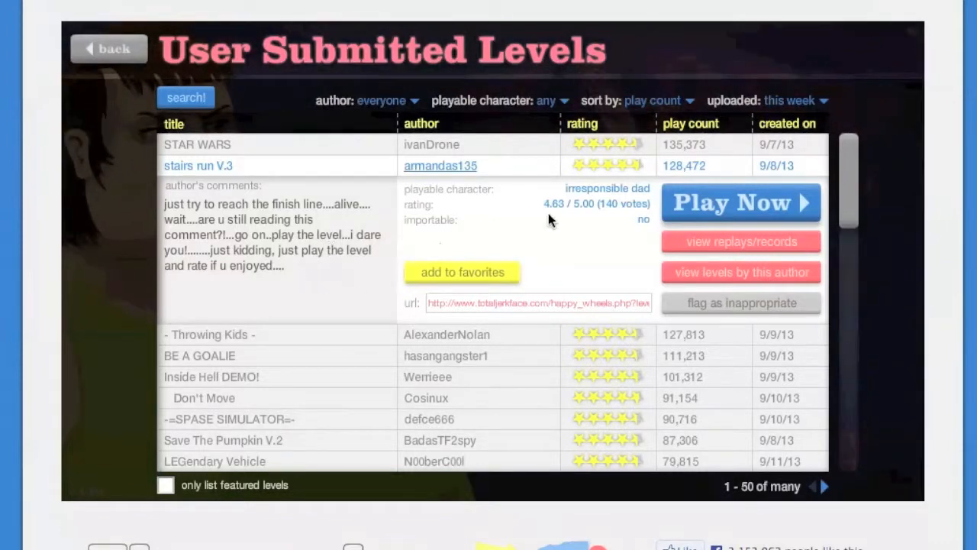
pyautogui.click(738, 202)
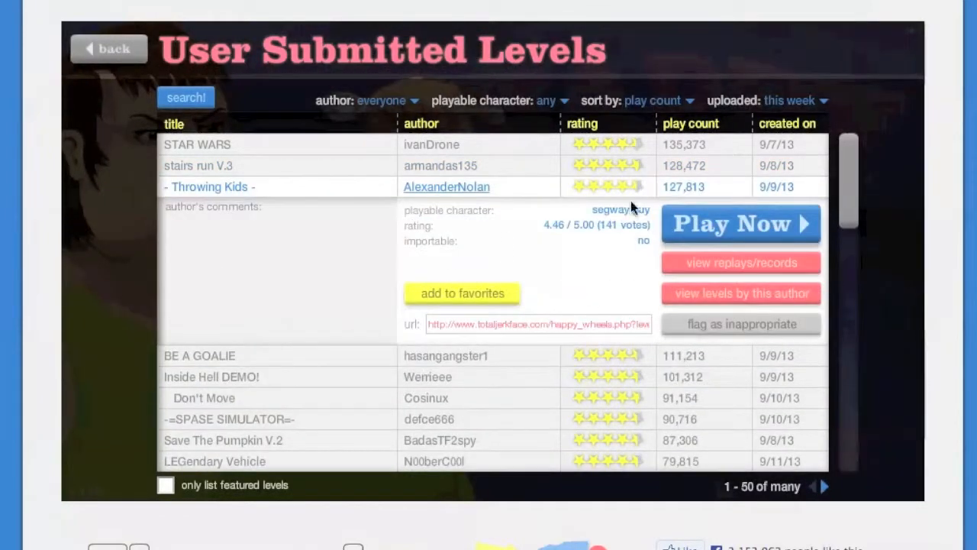
# Play - Throwing Kids - to Victory in 119.90 seconds, then exit to the menu.
pyautogui.click(739, 223)
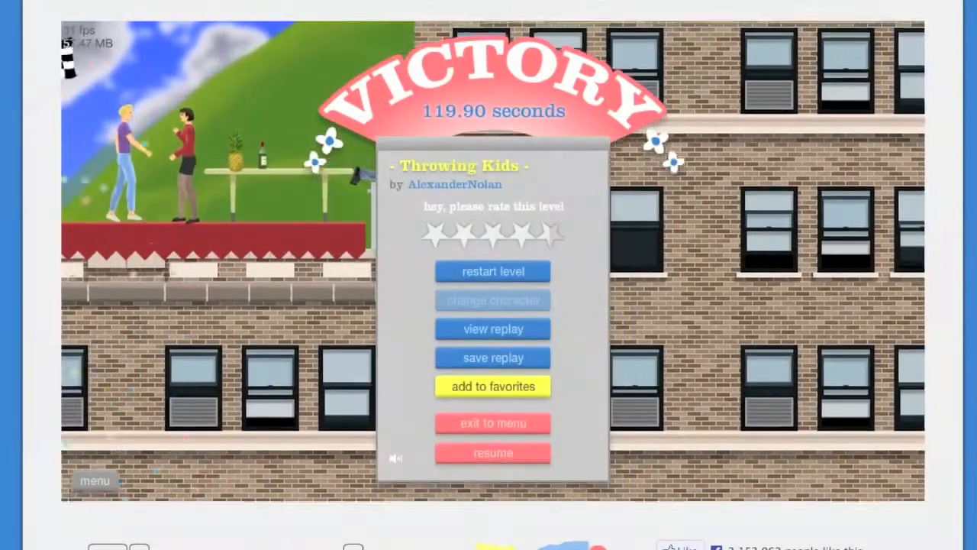
pyautogui.click(493, 423)
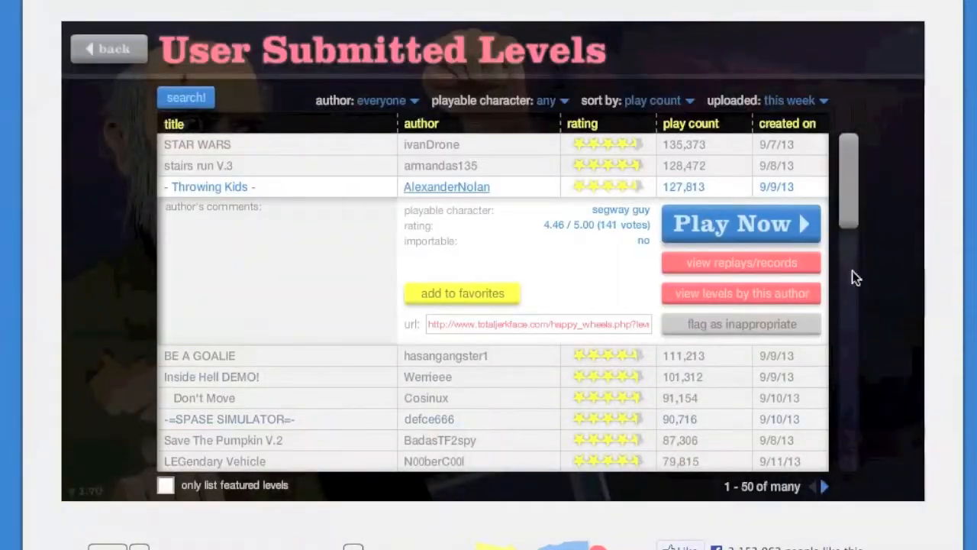
# Play BE A GOALIE briefly, then quit it through the pause menu.
pyautogui.click(200, 355)
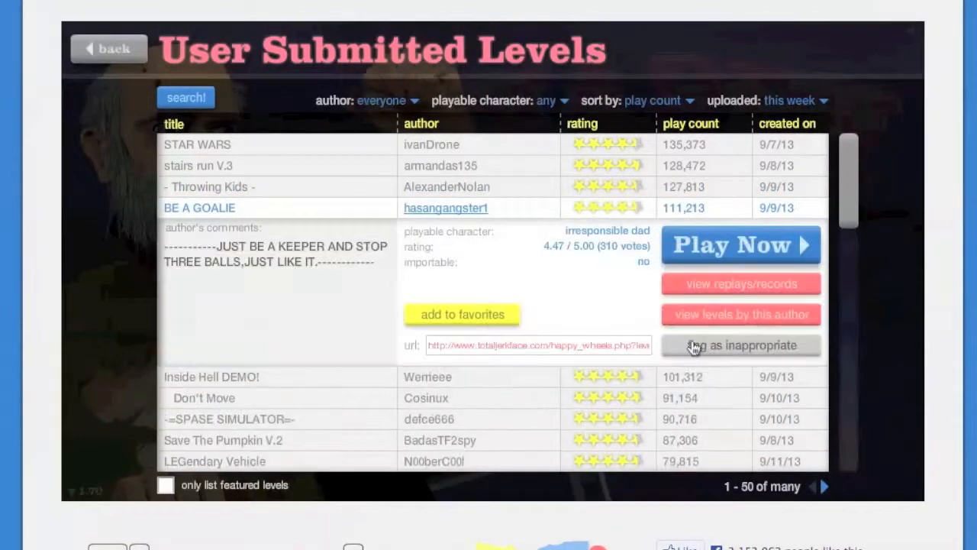
pyautogui.moveTo(729, 237)
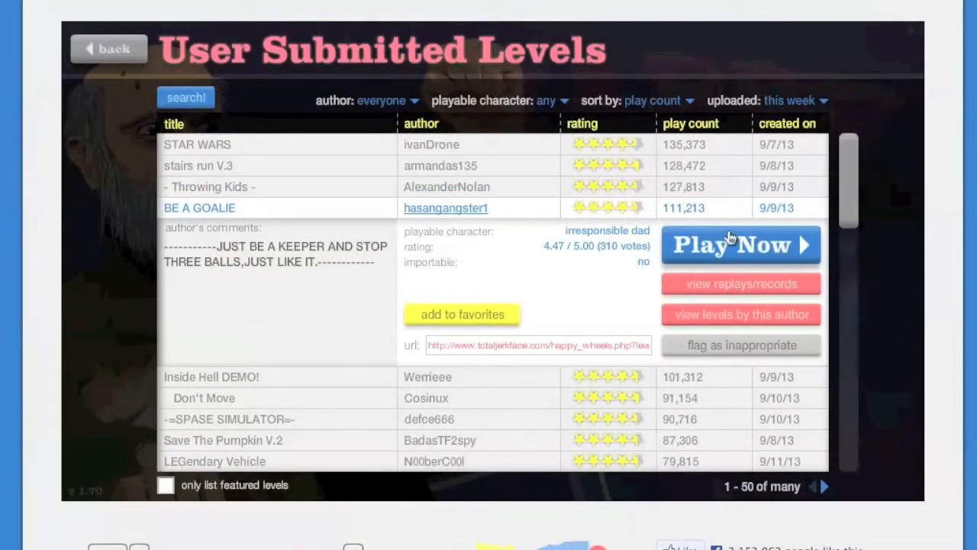
pyautogui.click(739, 244)
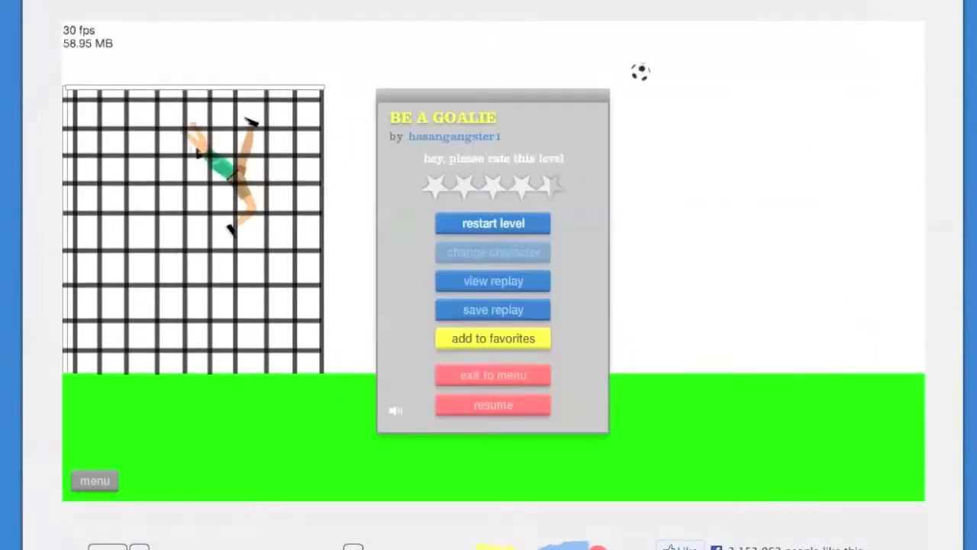
pyautogui.click(493, 405)
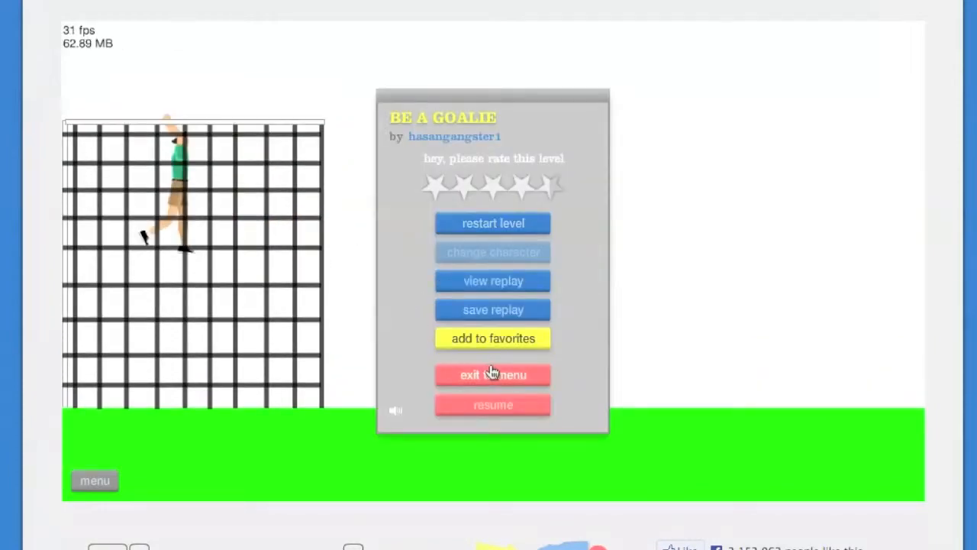
pyautogui.click(492, 374)
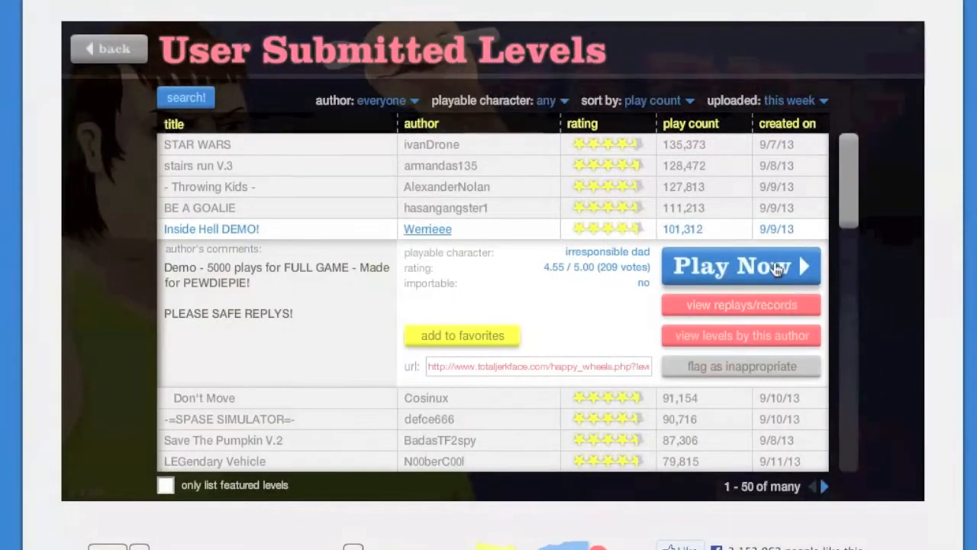
# Play Inside Hell DEMO! to Victory and exit back to the level browser.
pyautogui.click(739, 266)
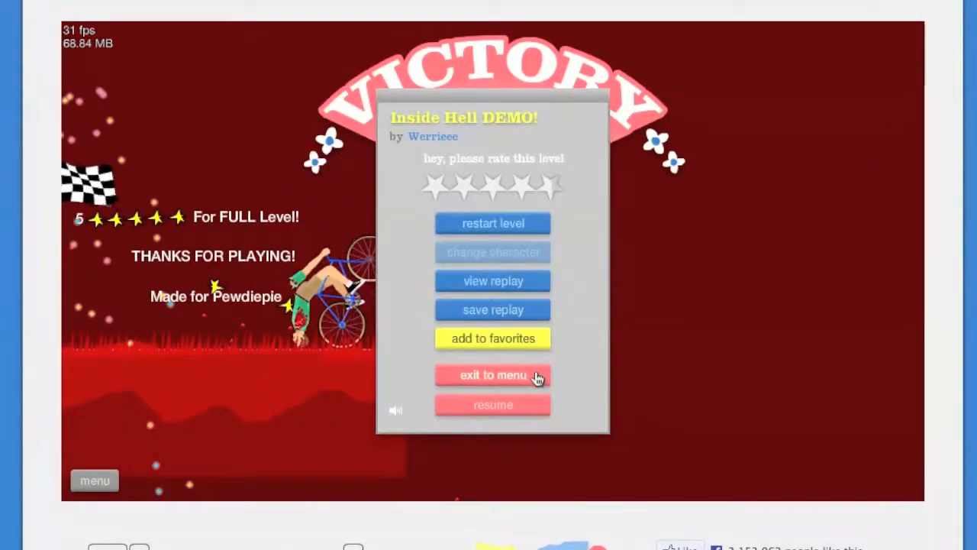
pyautogui.click(492, 375)
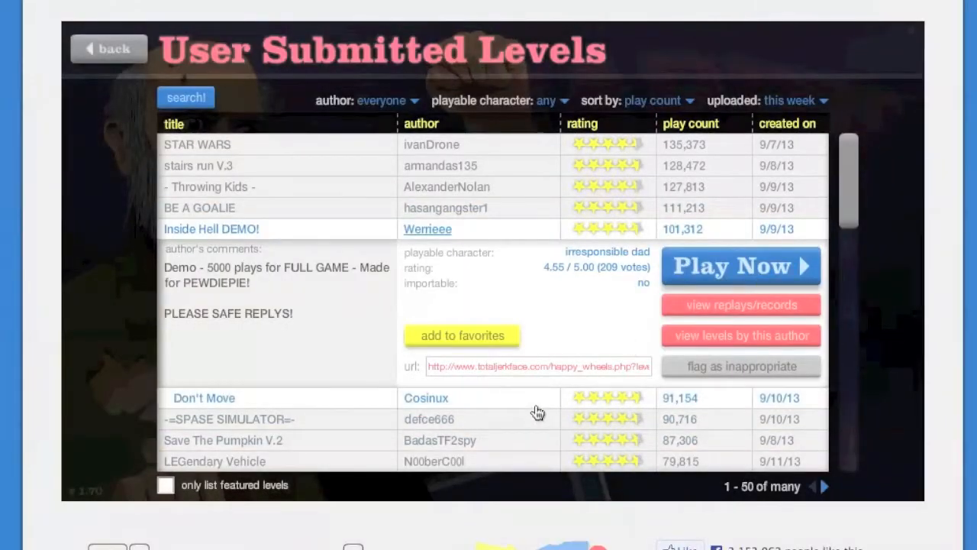
# Start the Don't Move level, then return to the User Submitted Levels list.
pyautogui.click(738, 265)
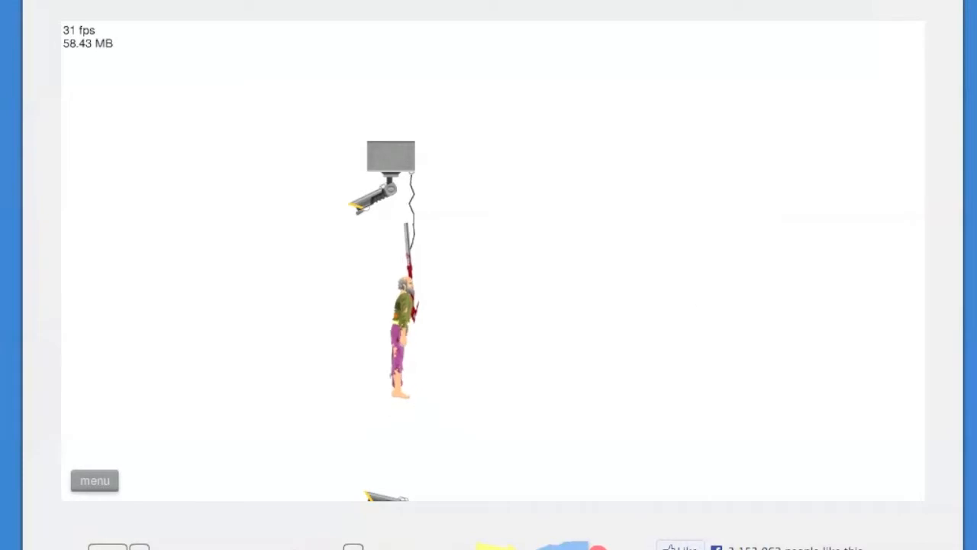
pyautogui.click(94, 480)
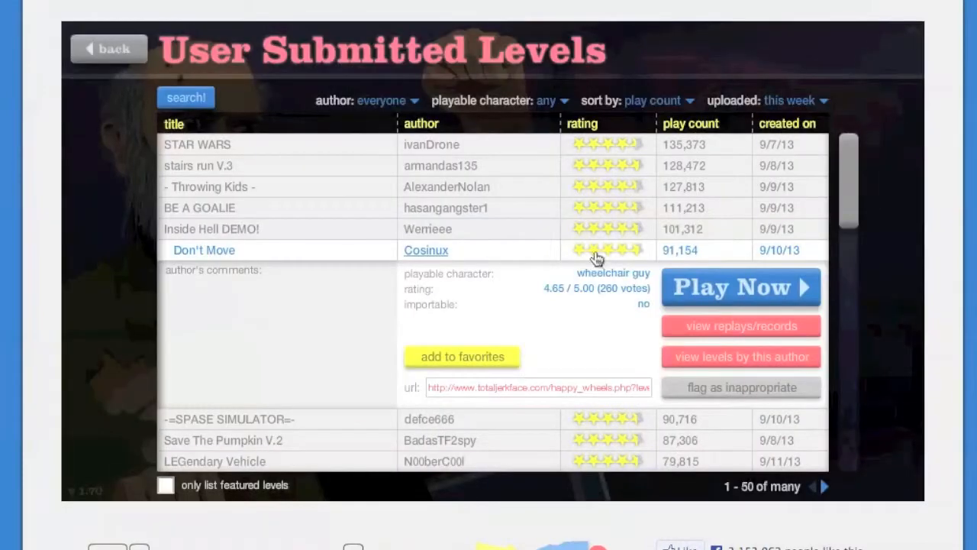
pyautogui.click(739, 326)
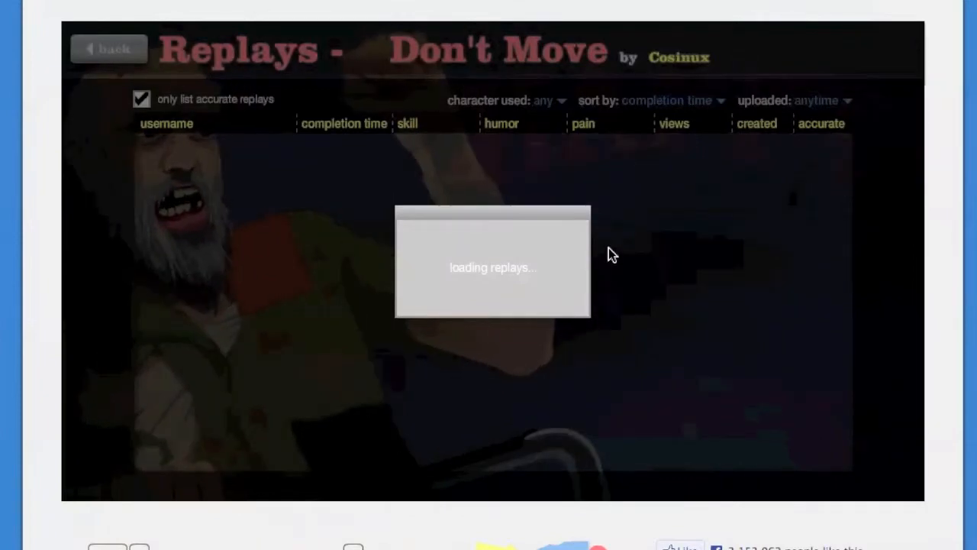
pyautogui.moveTo(429, 120)
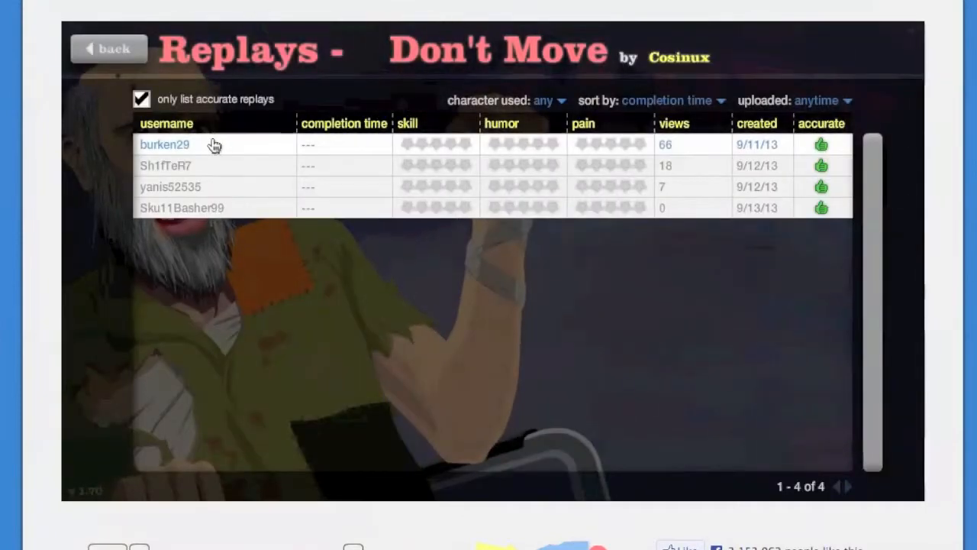
pyautogui.click(165, 144)
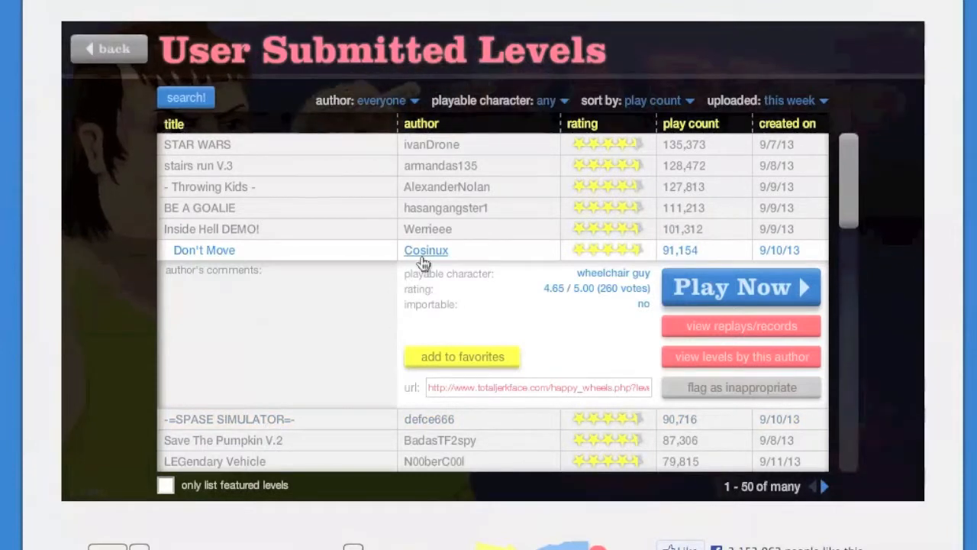
pyautogui.moveTo(397, 262)
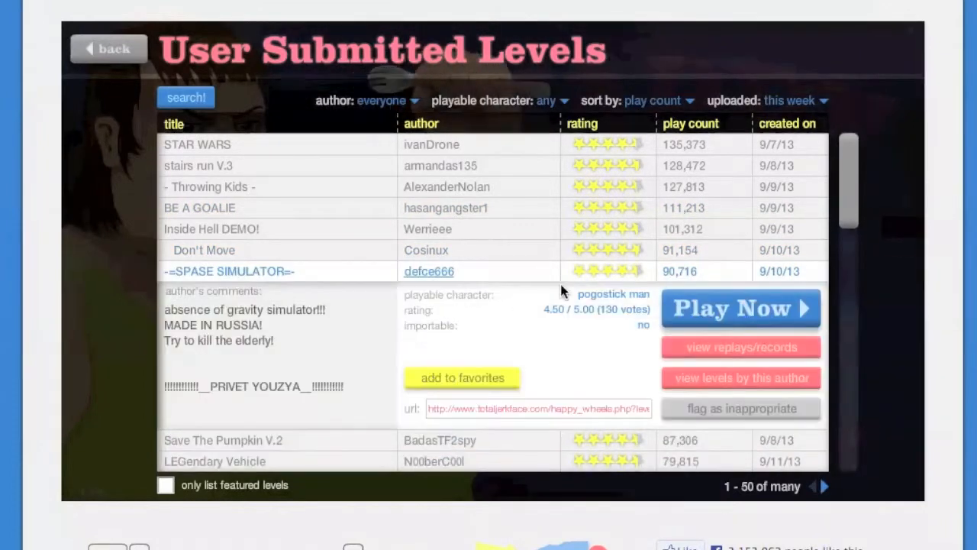
pyautogui.moveTo(446, 284)
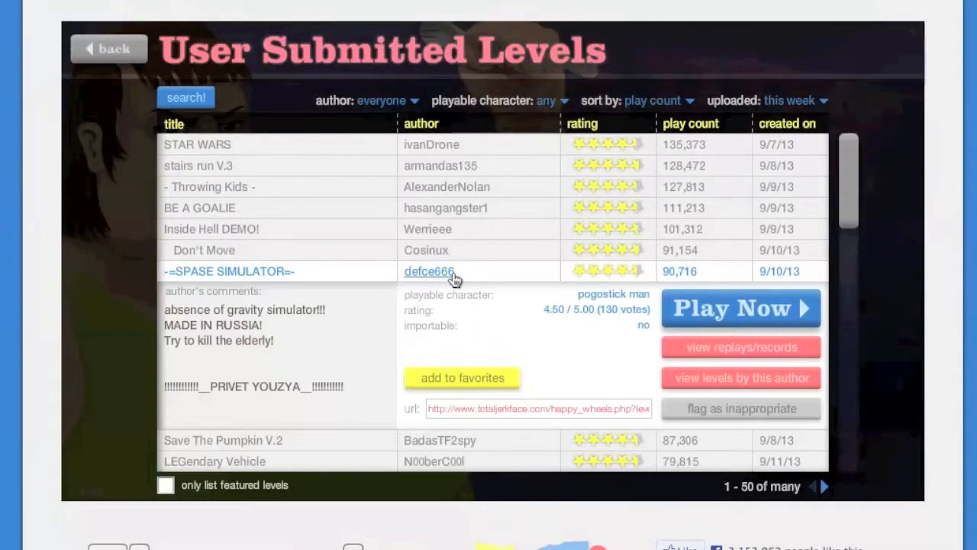
pyautogui.moveTo(282, 320)
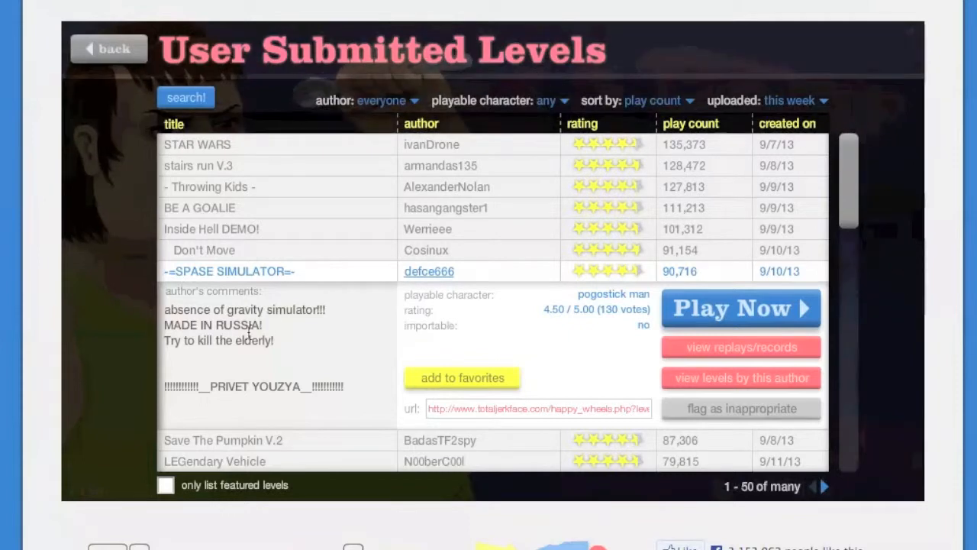
pyautogui.moveTo(714, 330)
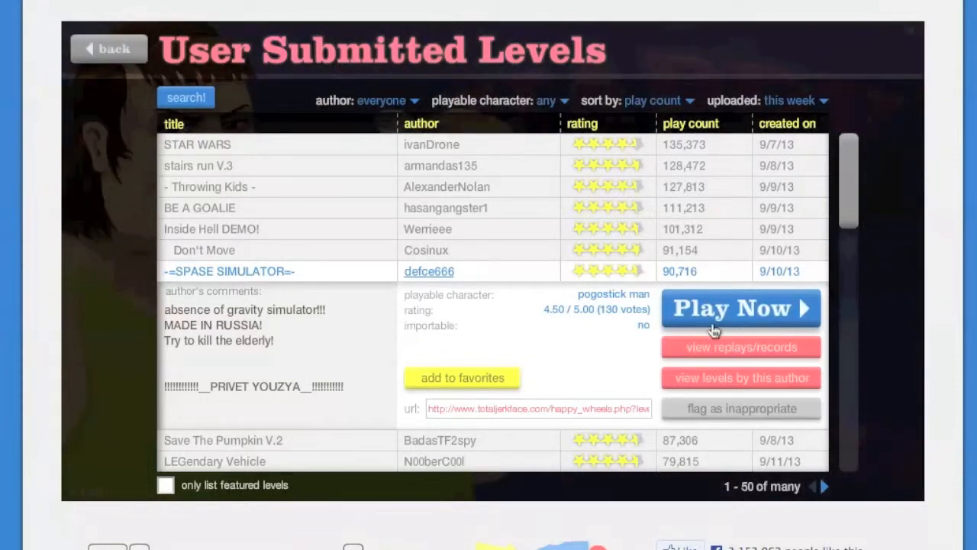
# Start playing the -=SPASE SIMULATOR=- level.
pyautogui.click(739, 308)
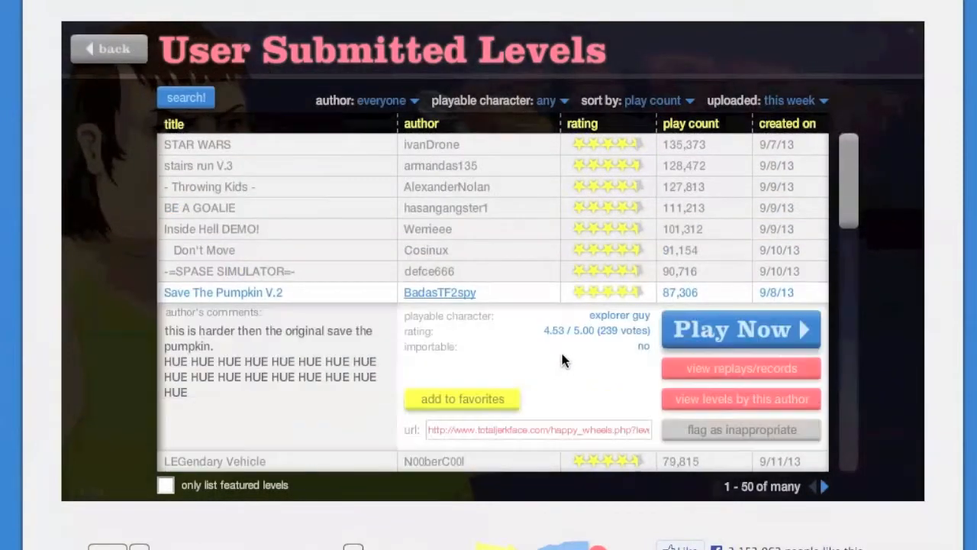
# Start Save The Pumpkin V.2, restart it from the menu, and resume playing.
pyautogui.click(738, 329)
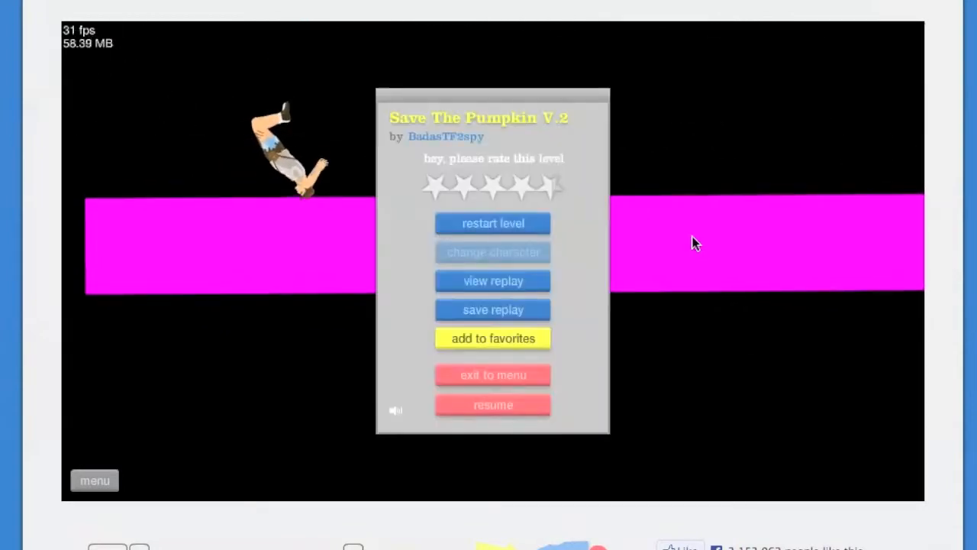
pyautogui.click(493, 405)
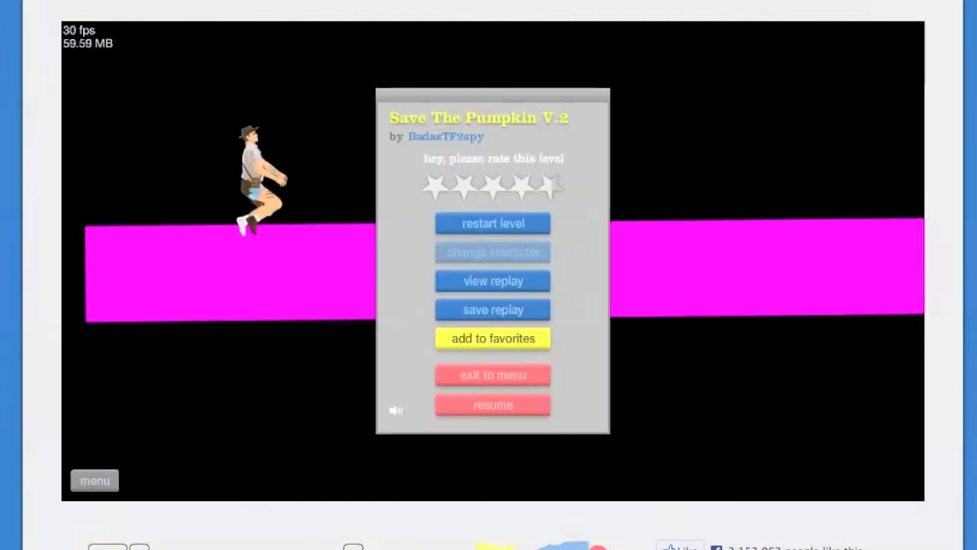
pyautogui.click(493, 405)
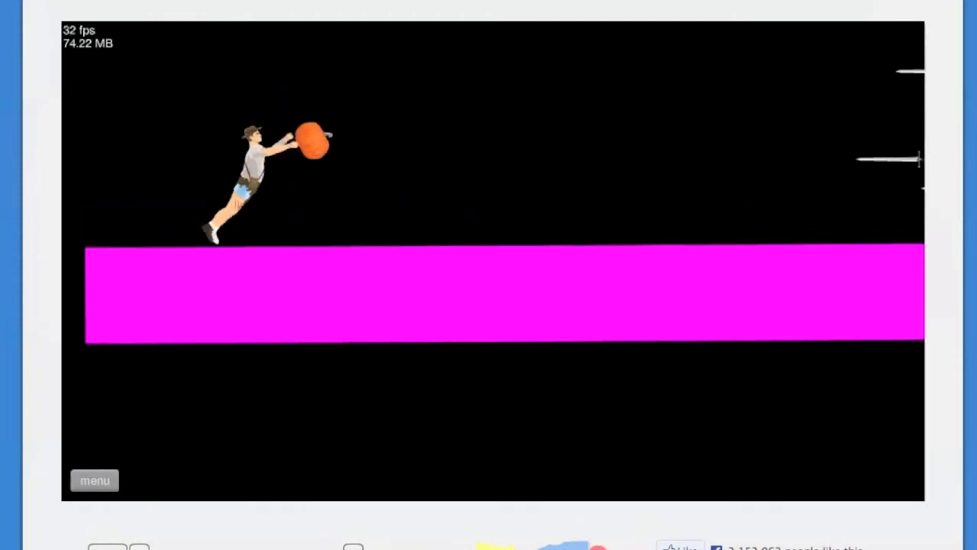
# Restart Save The Pumpkin V.2 several times, reach its ending, then exit to the browser.
pyautogui.click(94, 480)
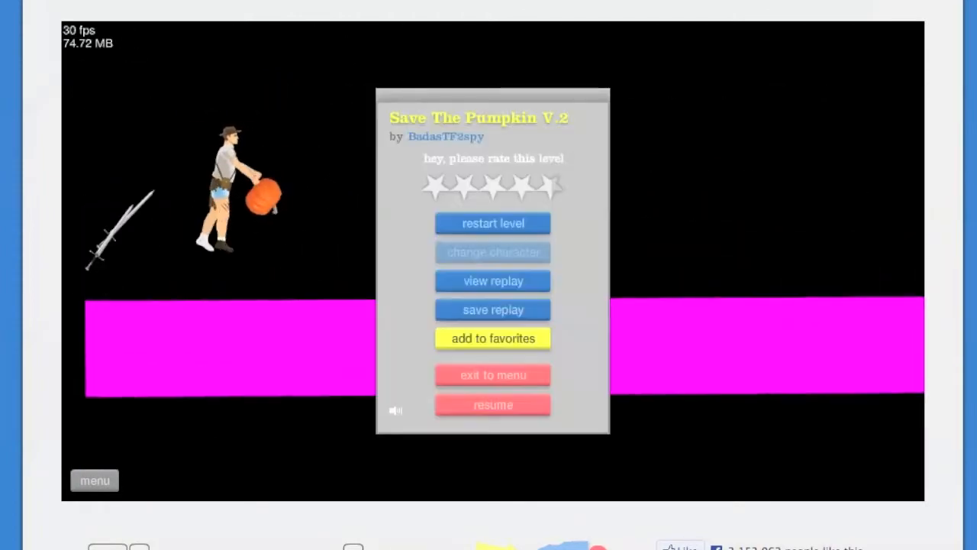
pyautogui.click(493, 404)
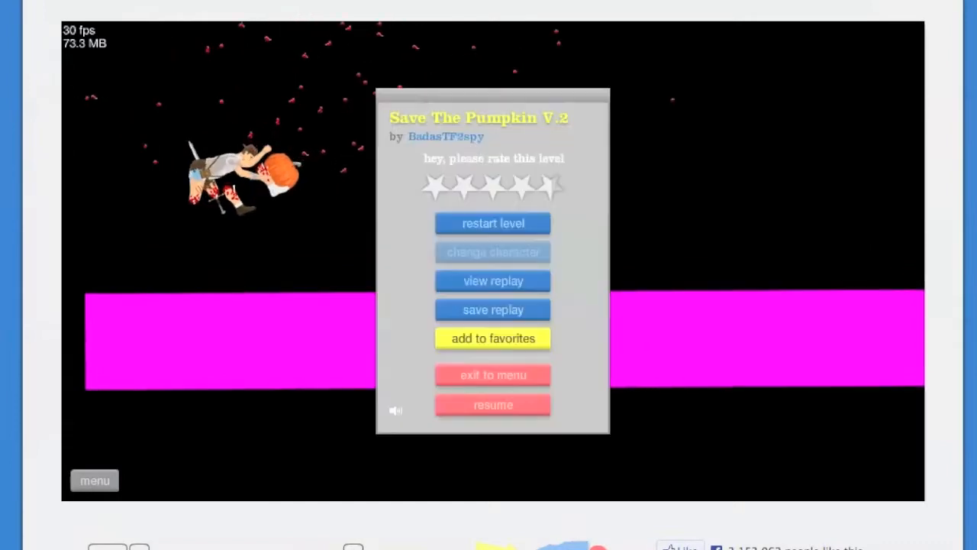
pyautogui.click(492, 405)
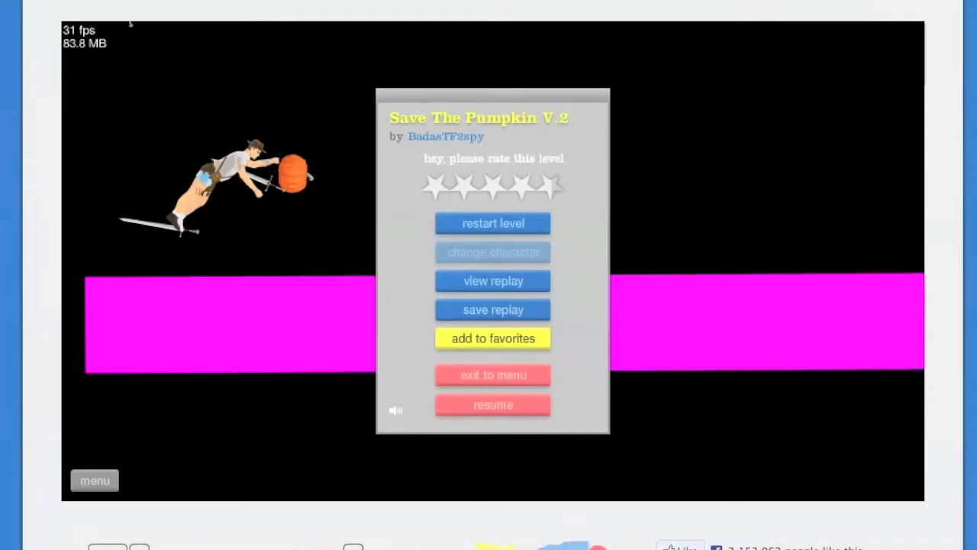
pyautogui.click(492, 405)
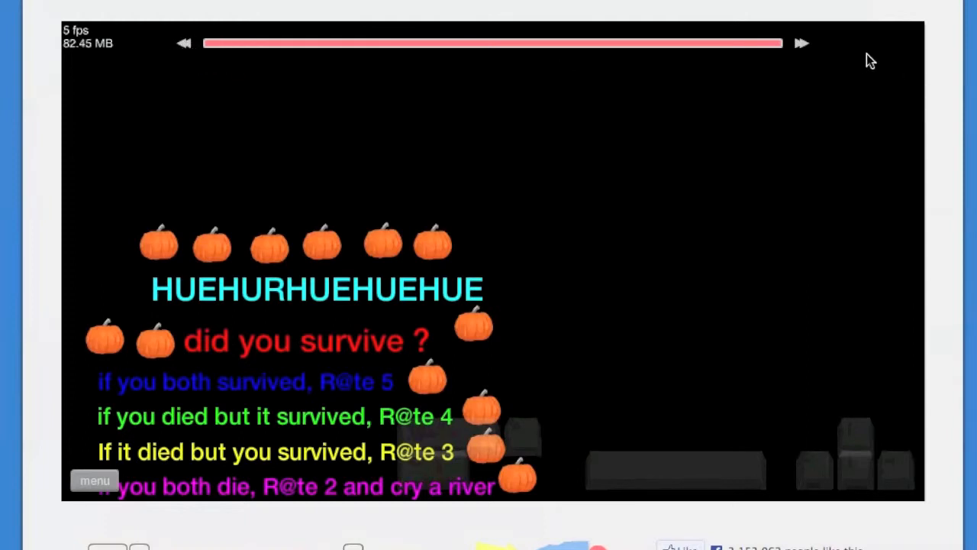
pyautogui.moveTo(176, 271)
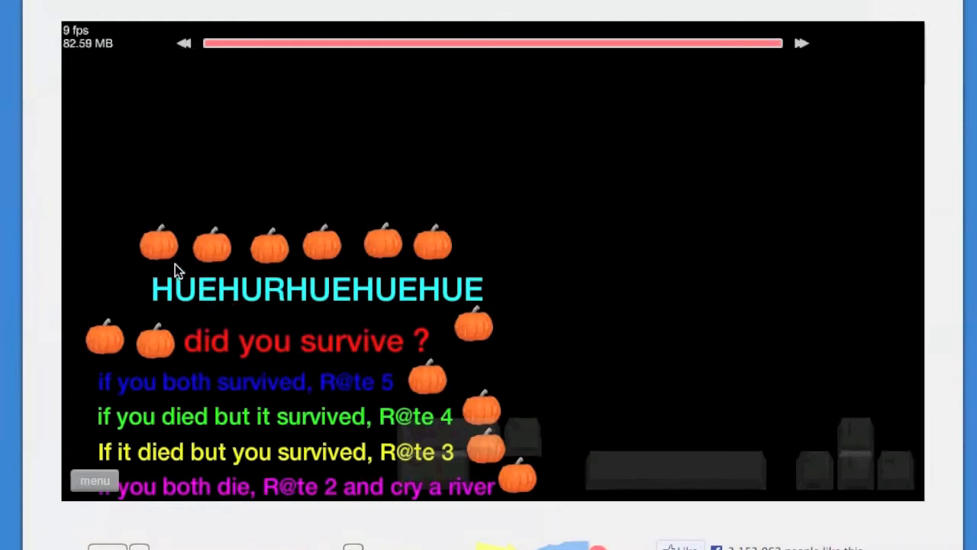
pyautogui.click(94, 480)
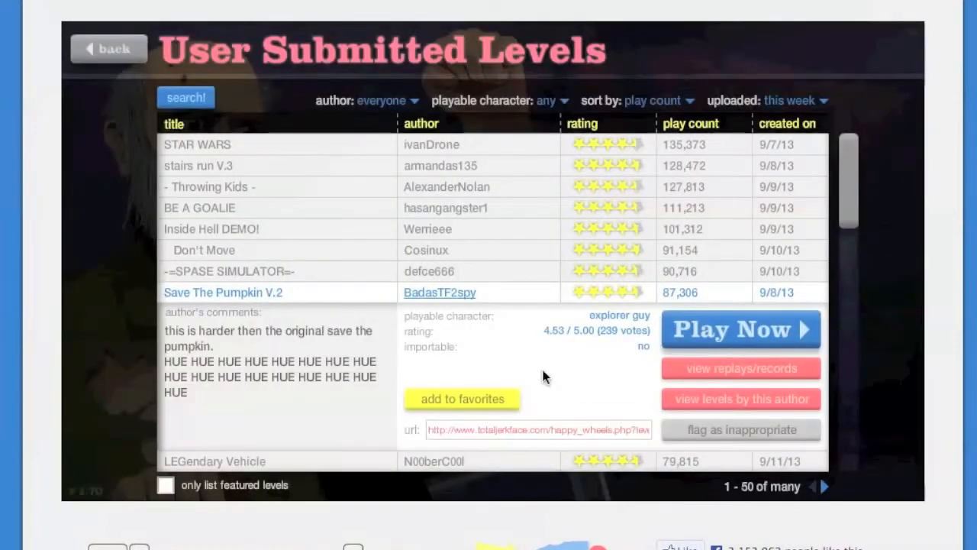